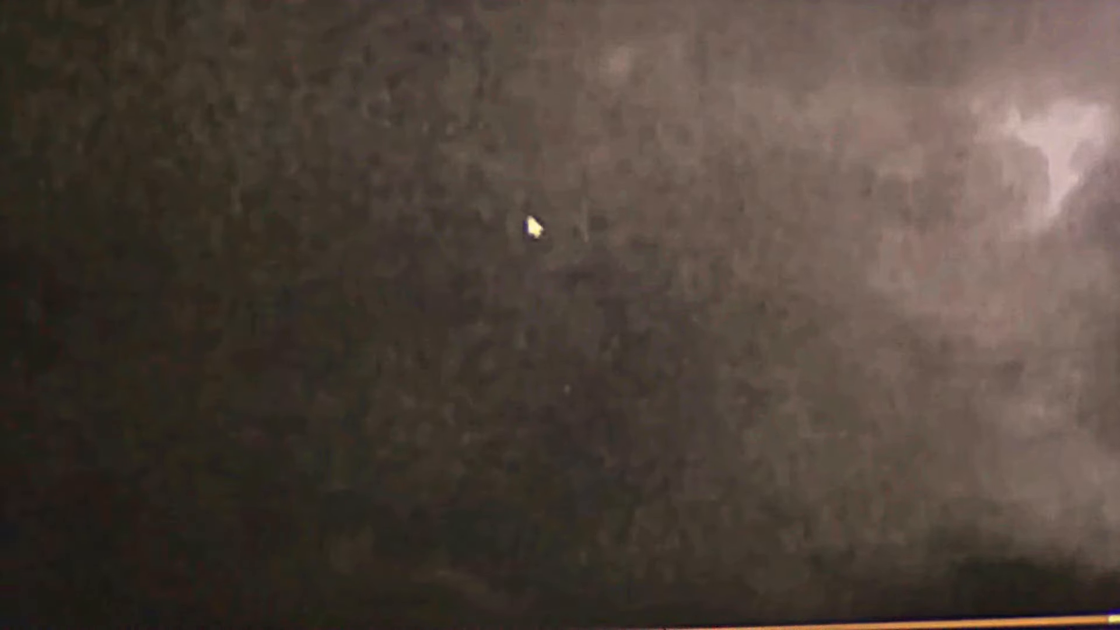
{"action": "mouse_move", "coordinate": [461, 93]}
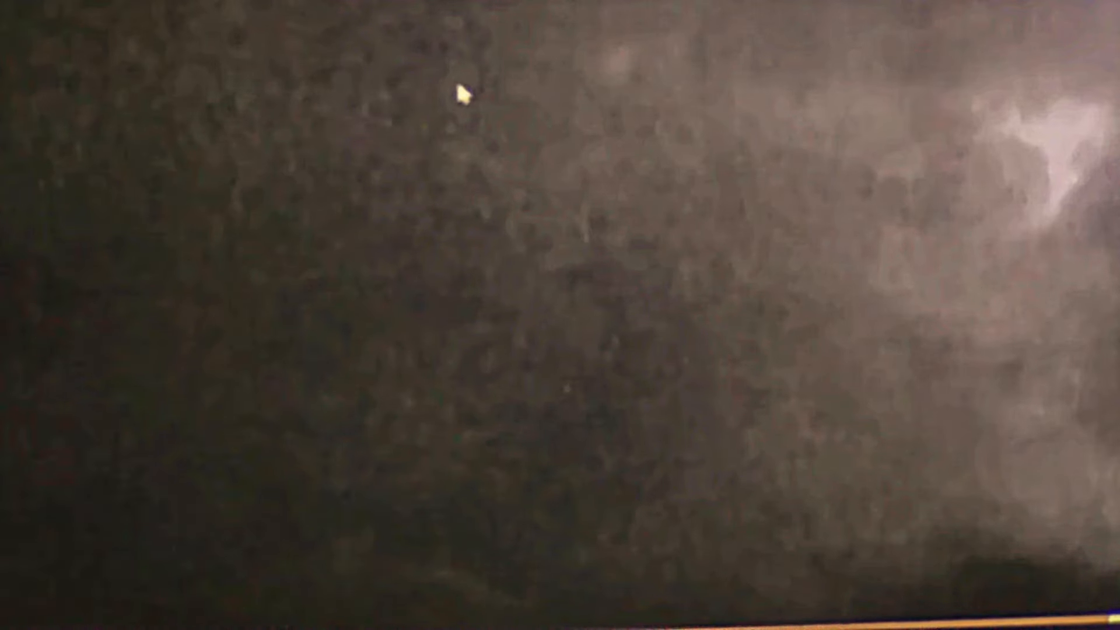